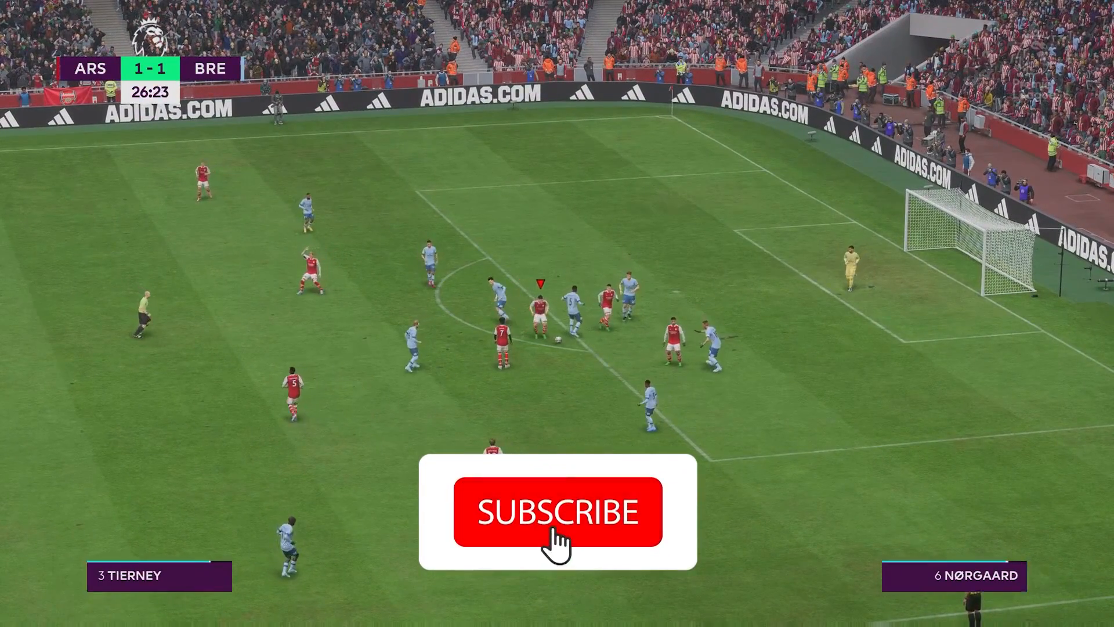
# Launch Steam, go to the library and bring up the context menu for Counter-Strike: Global Offensive.
pyautogui.click(557, 512)
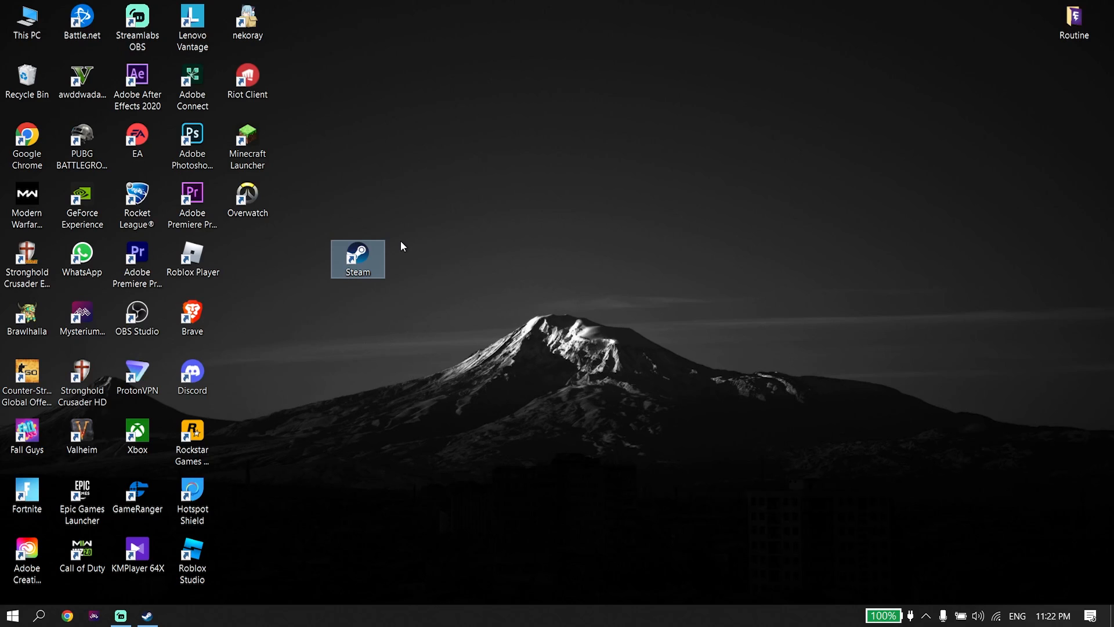
pyautogui.doubleClick(357, 259)
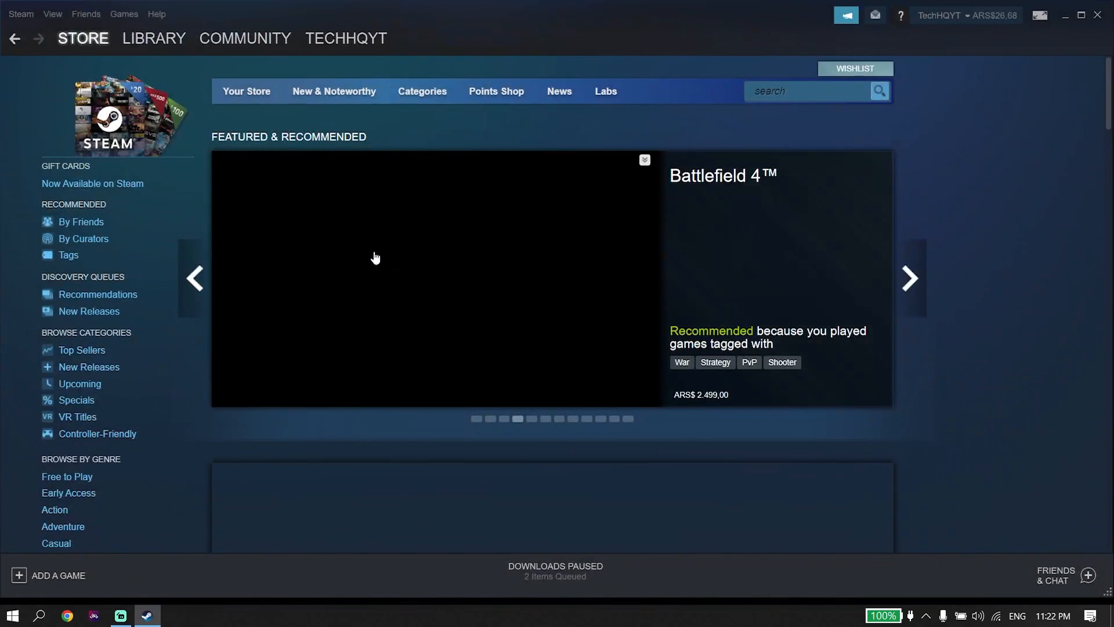
pyautogui.click(153, 37)
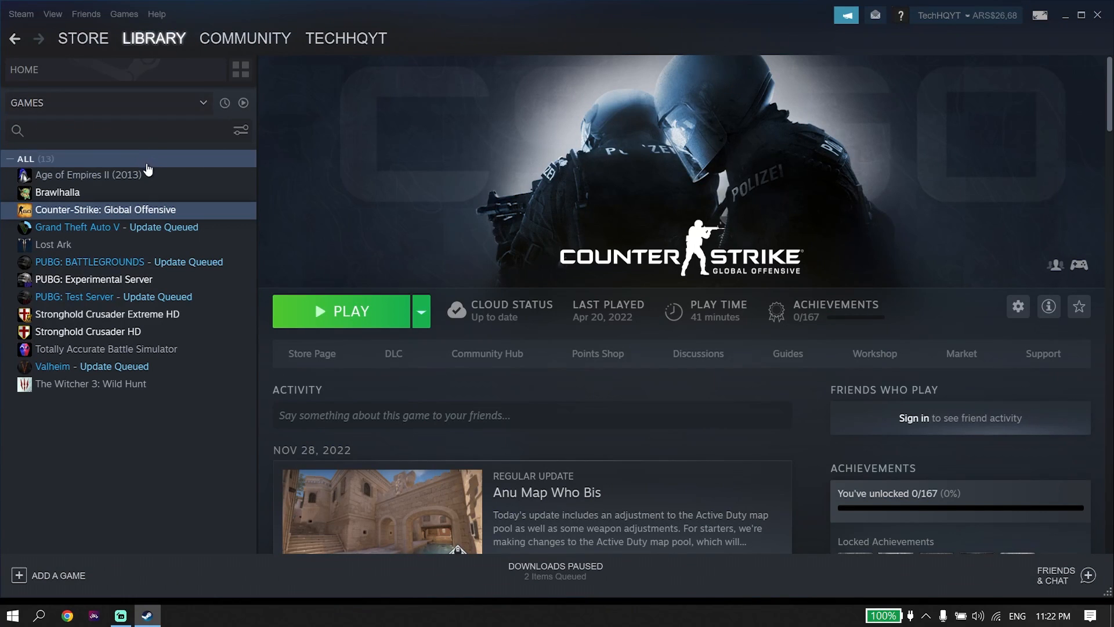
pyautogui.moveTo(147, 172)
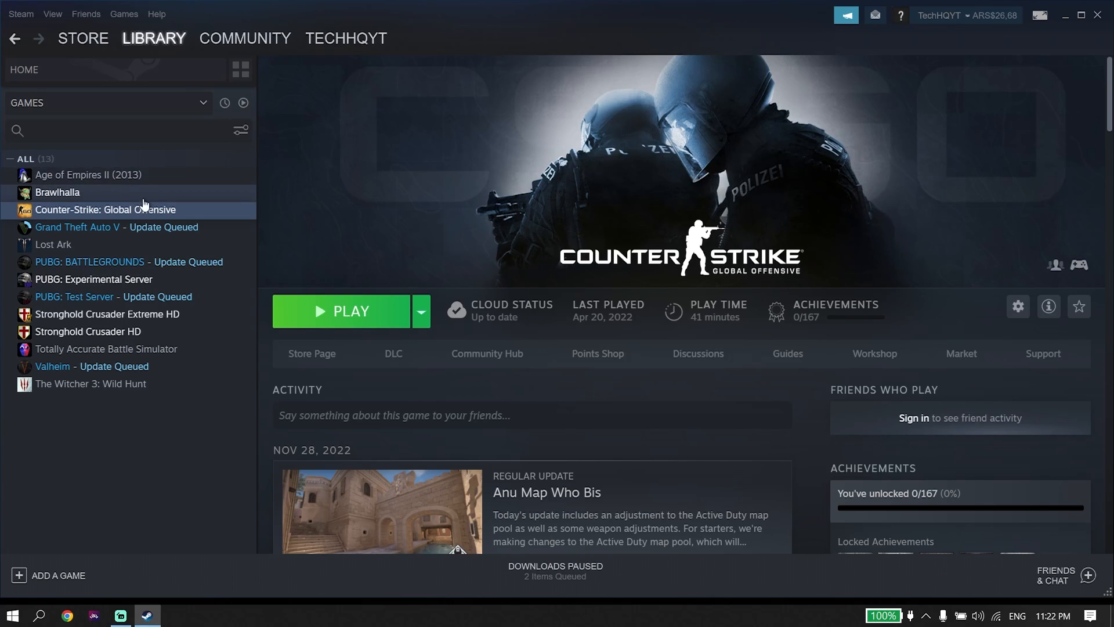
pyautogui.click(104, 209)
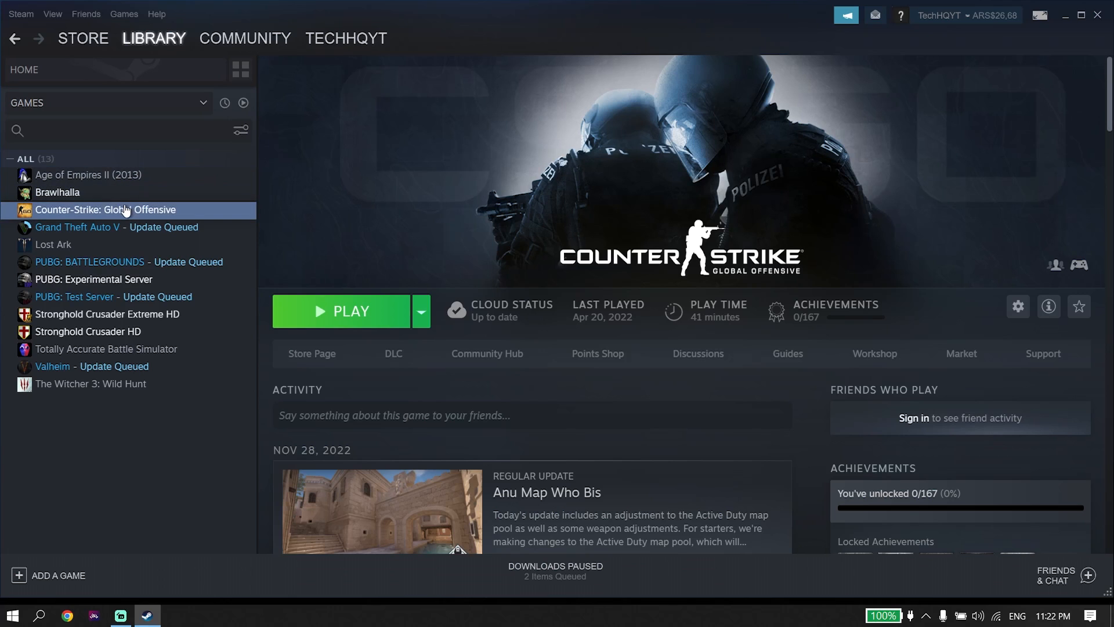
pyautogui.rightClick(106, 209)
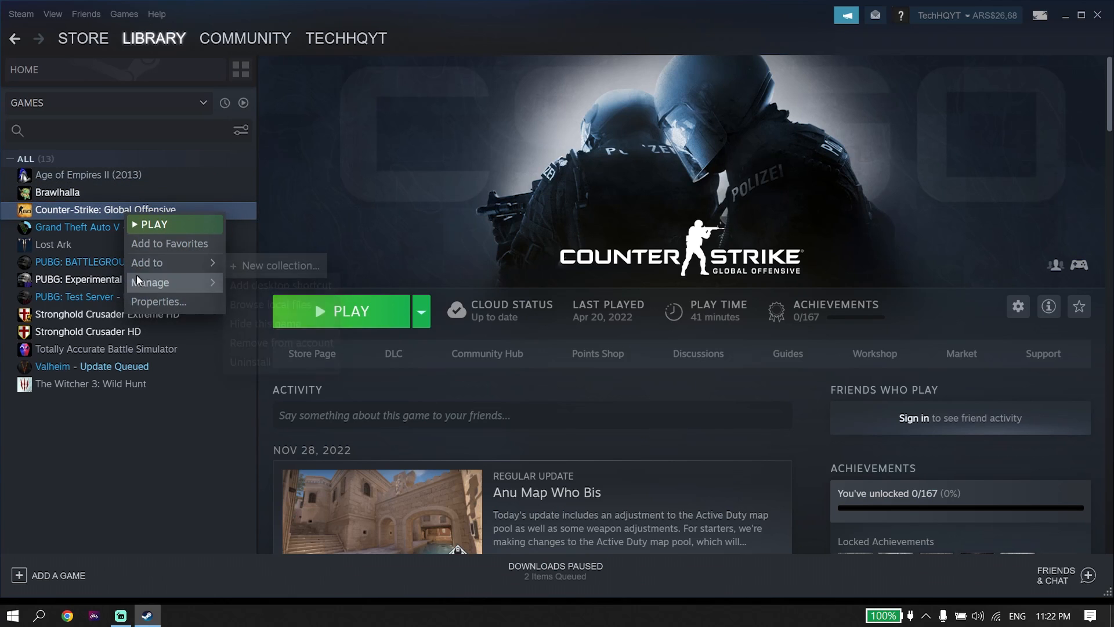
pyautogui.moveTo(158, 302)
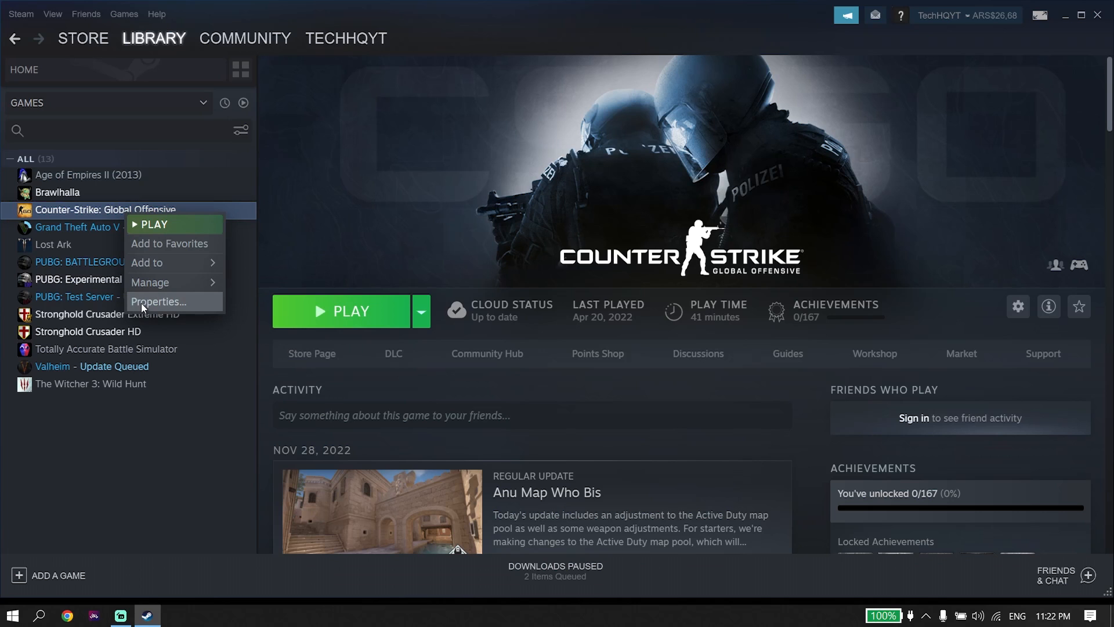
# In the game's Properties under Local Files, start Verify integrity of game files.
pyautogui.click(158, 302)
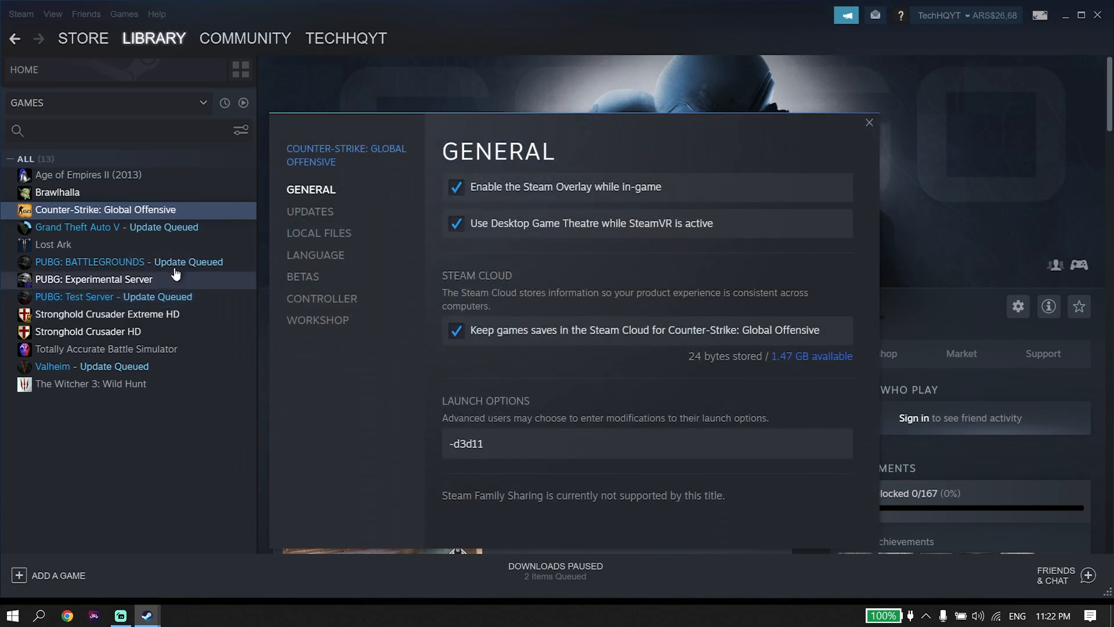
pyautogui.click(318, 232)
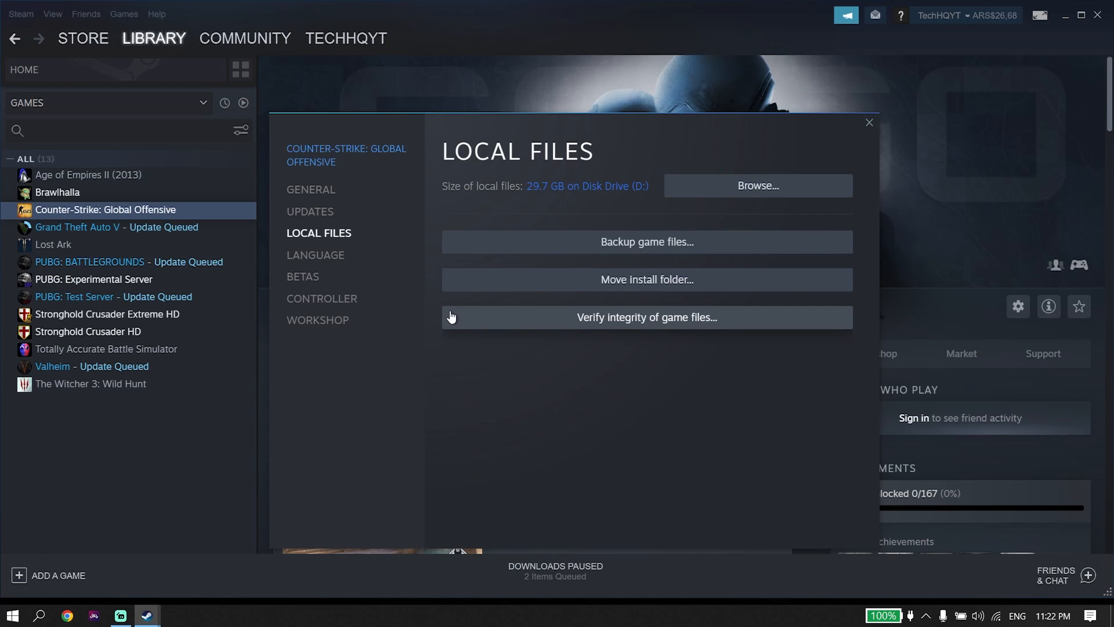
pyautogui.moveTo(445, 310)
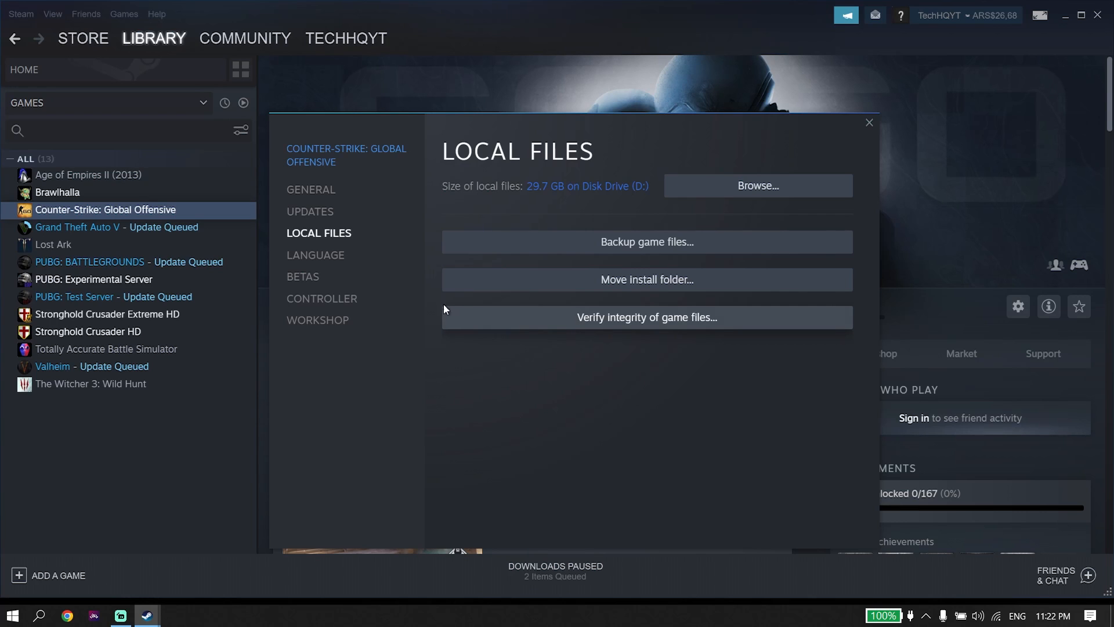
pyautogui.click(311, 189)
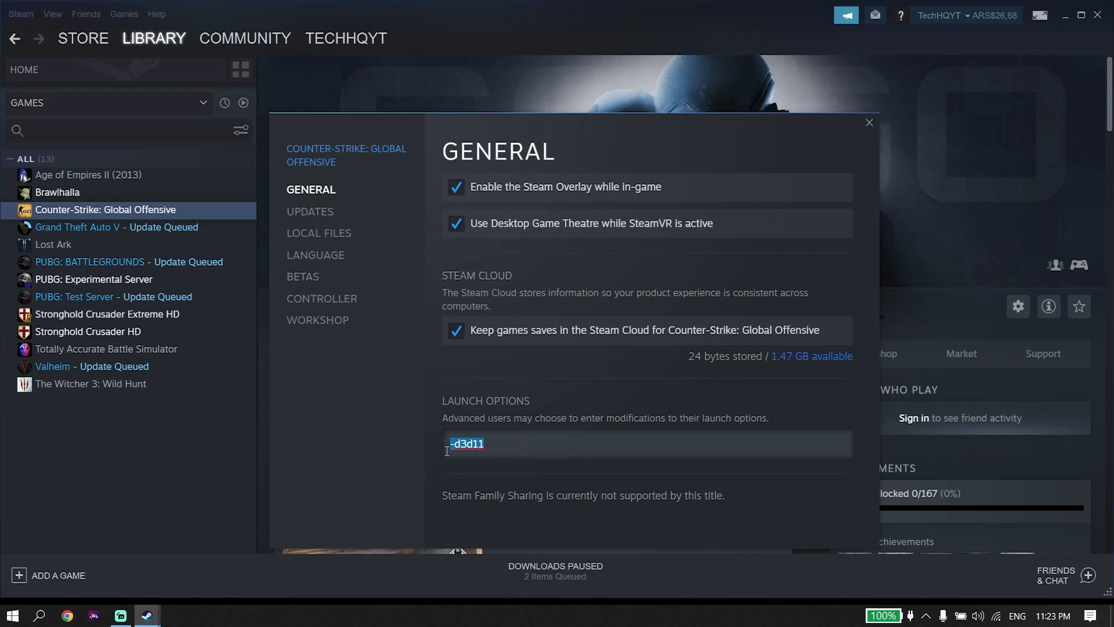
# Replace the launch option with -d3d11, then close the properties and Steam.
pyautogui.press('Delete')
pyautogui.write('-')
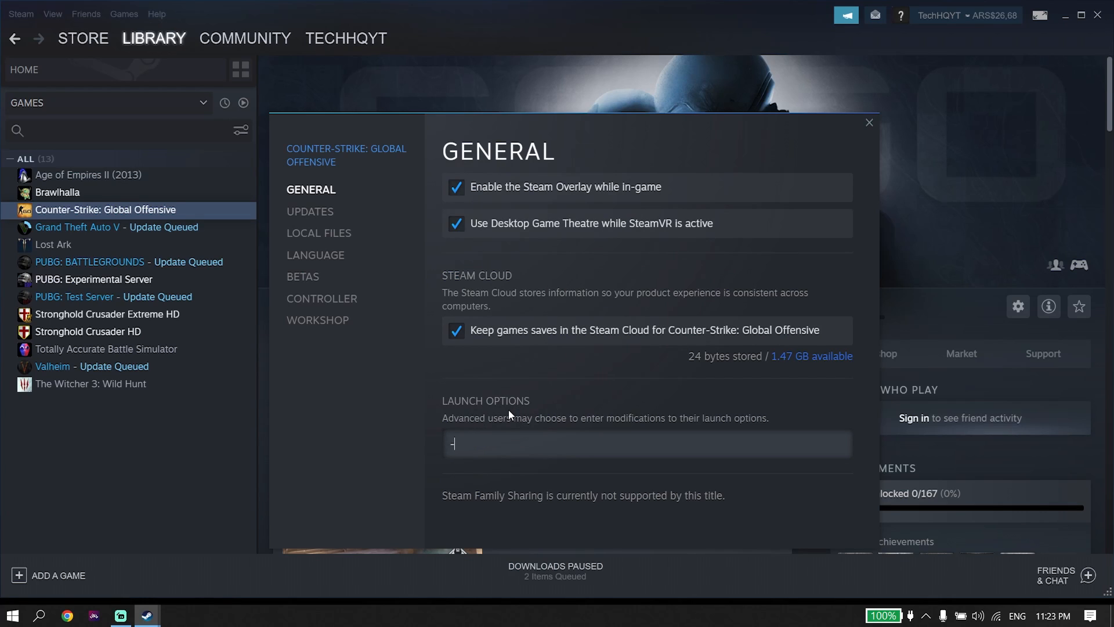
pyautogui.write('d3d')
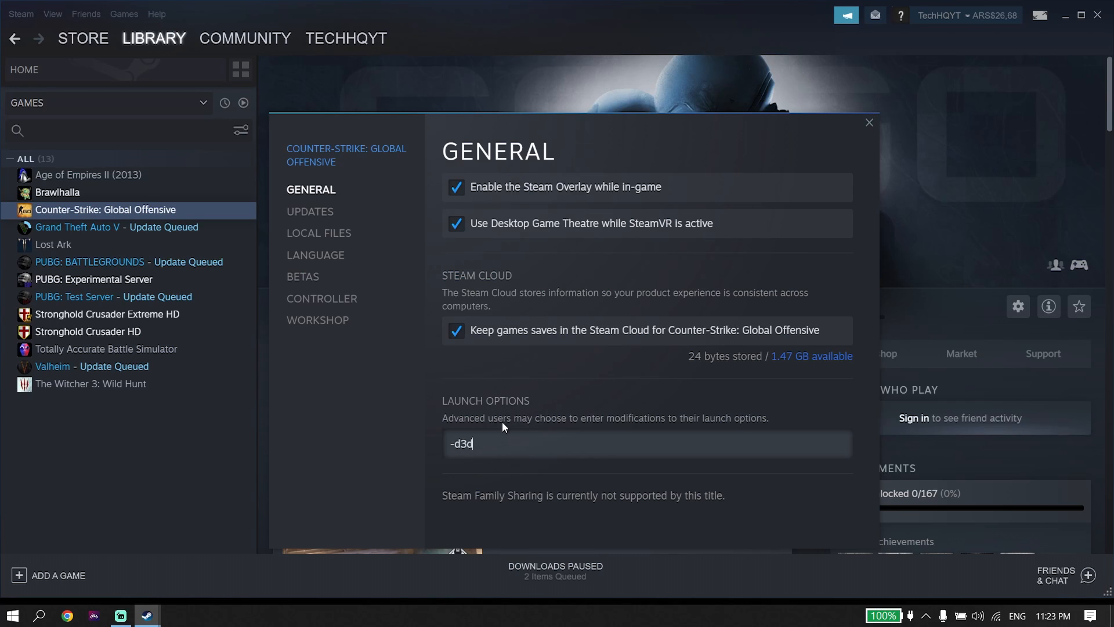
pyautogui.write('11')
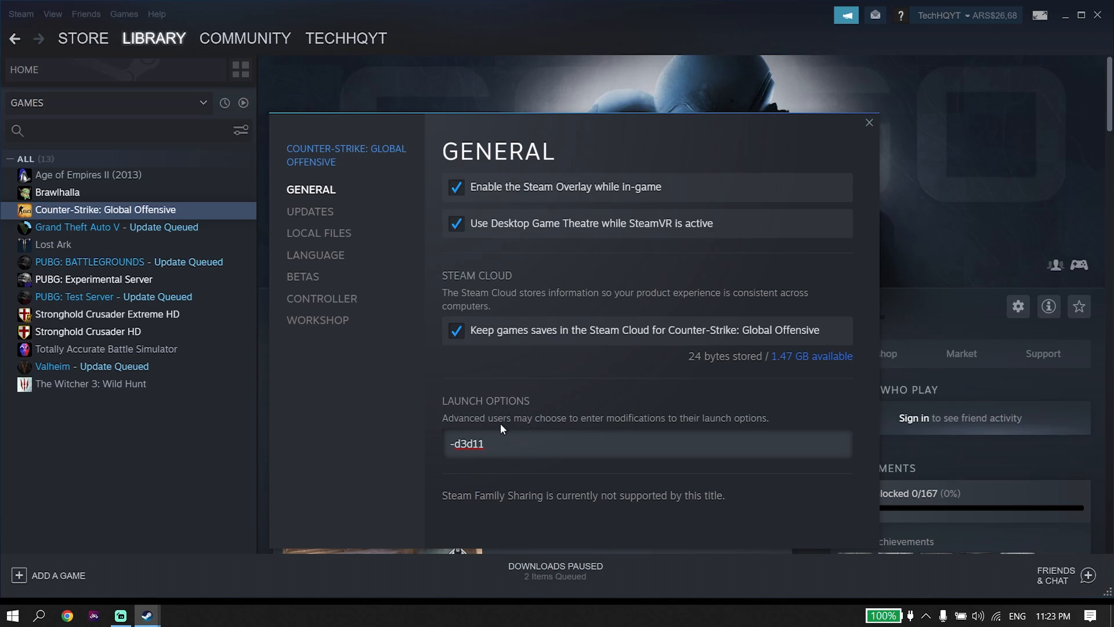
pyautogui.moveTo(498, 421)
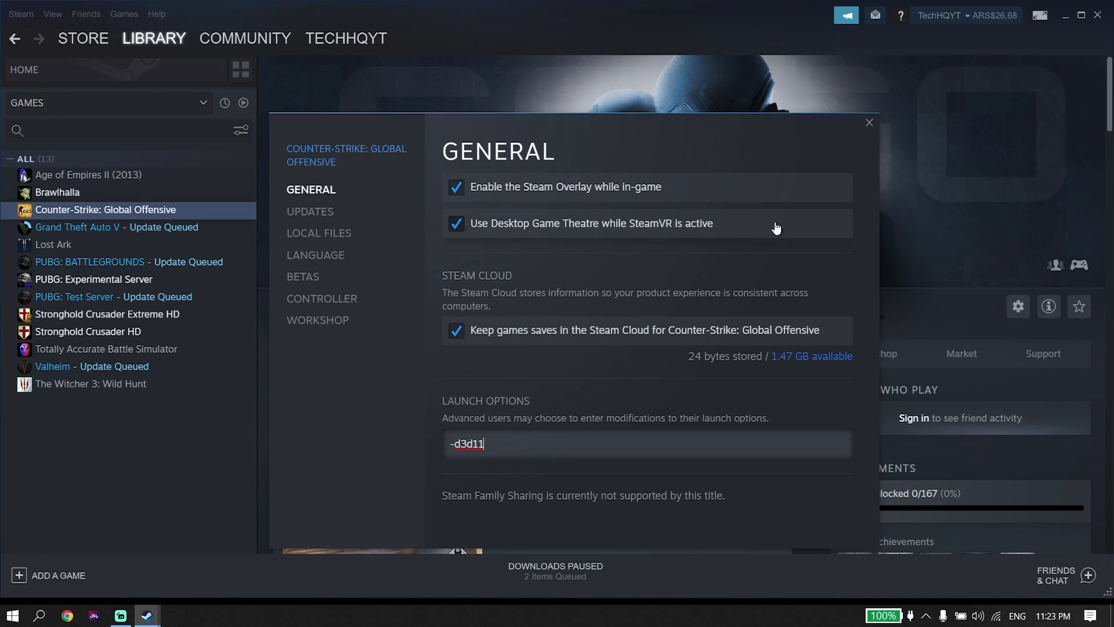
pyautogui.click(868, 121)
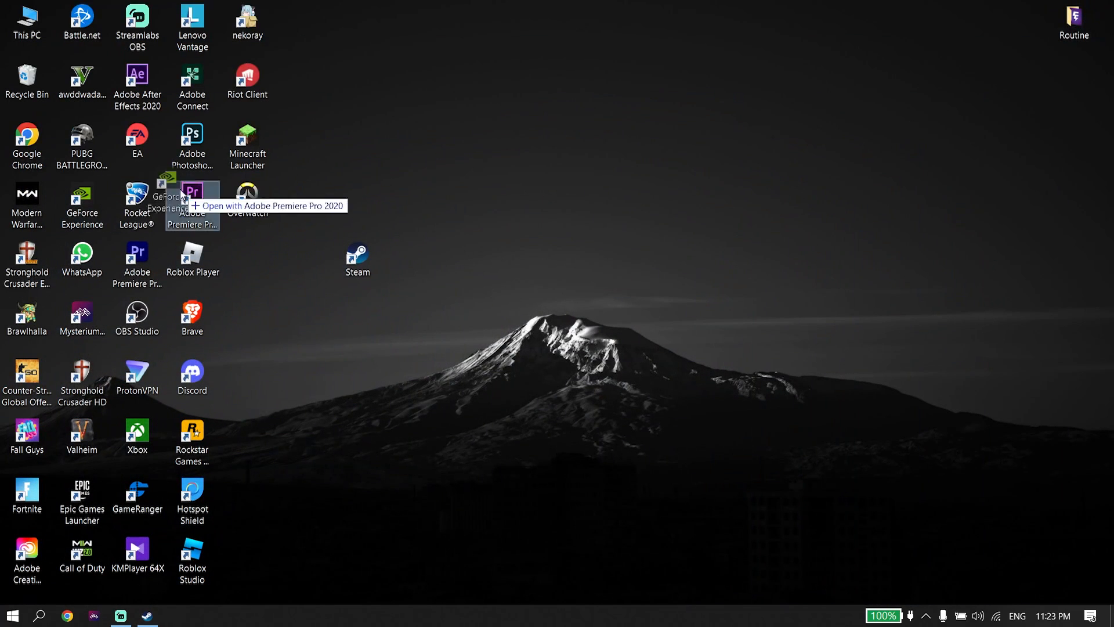
pyautogui.moveTo(168, 198); pyautogui.dragTo(523, 146)
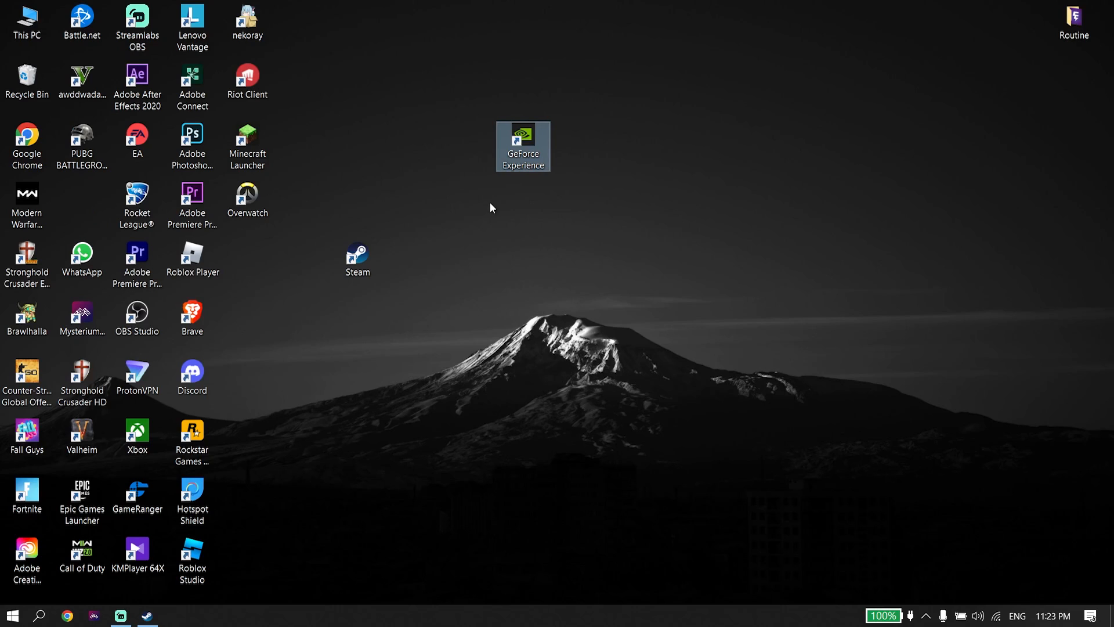
pyautogui.moveTo(507, 184)
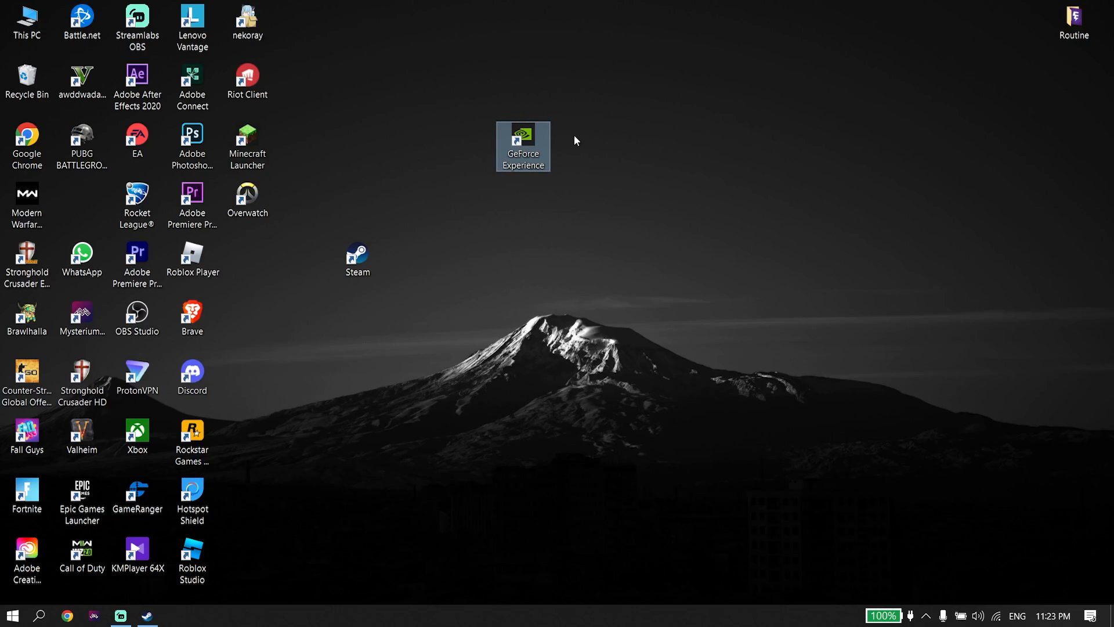
pyautogui.moveTo(574, 141)
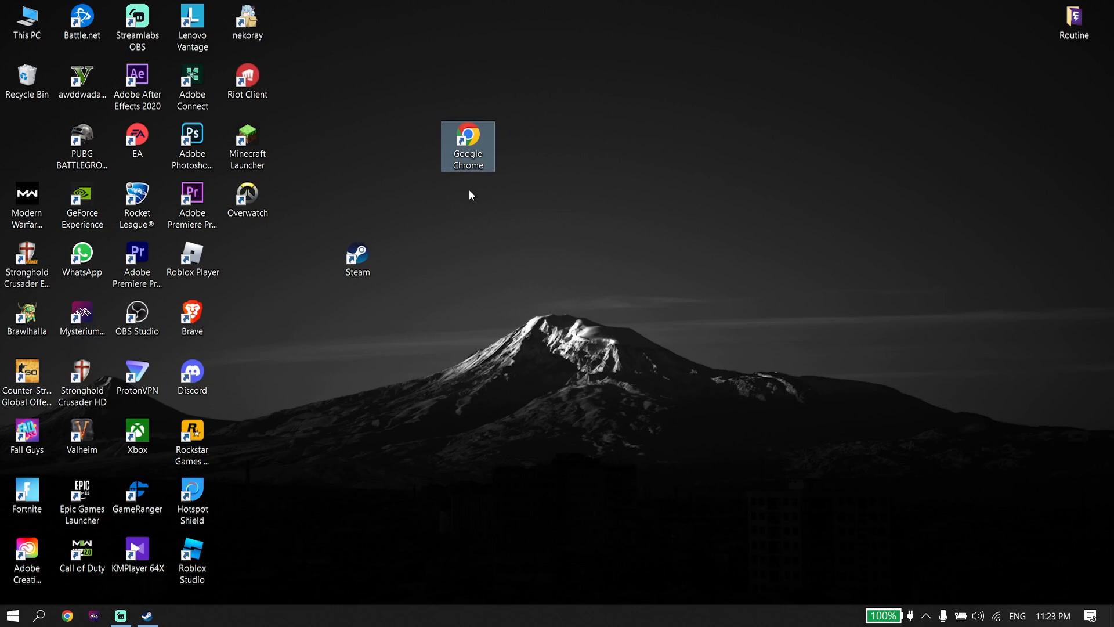
pyautogui.moveTo(474, 193)
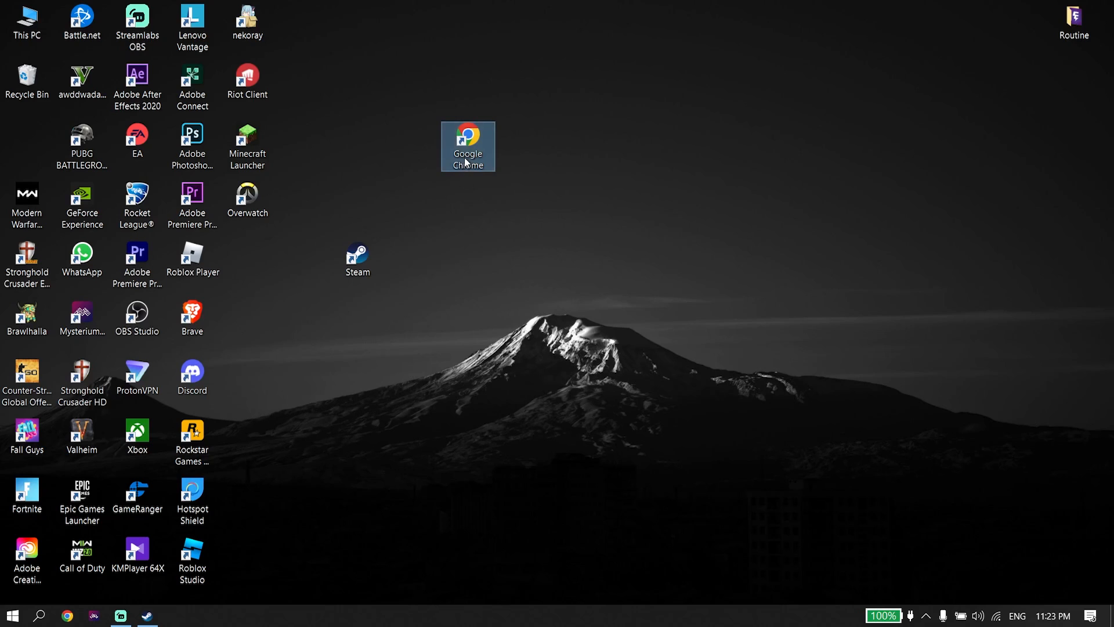
pyautogui.moveTo(468, 146); pyautogui.dragTo(27, 146)
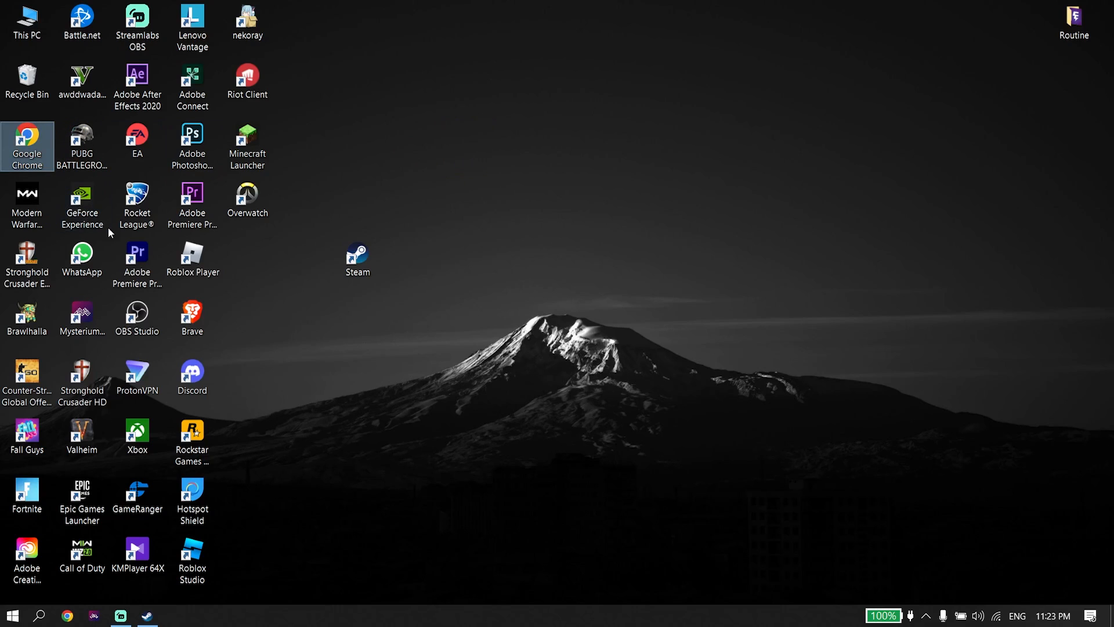
pyautogui.moveTo(224, 301)
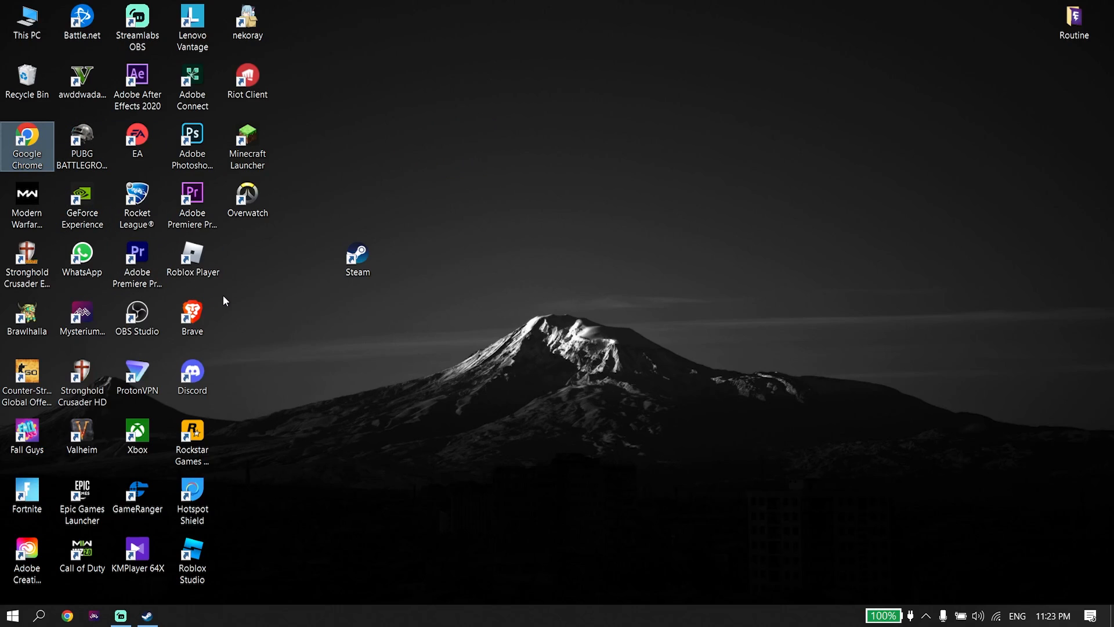
pyautogui.moveTo(243, 356)
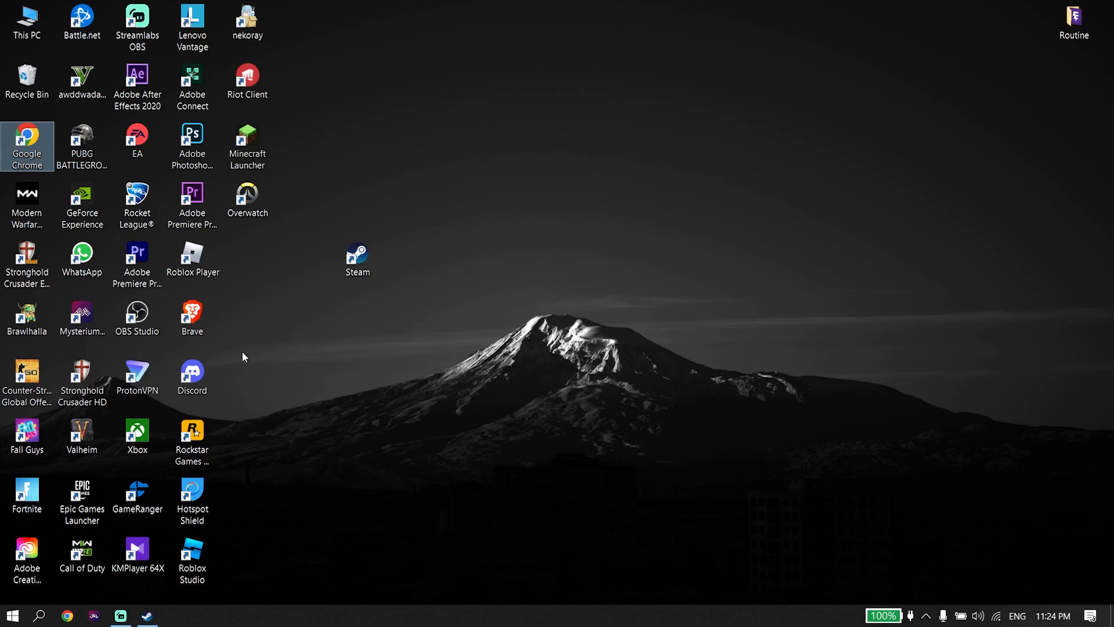
# Search Windows for 'check for updates' to surface the Check for updates setting.
pyautogui.click(39, 615)
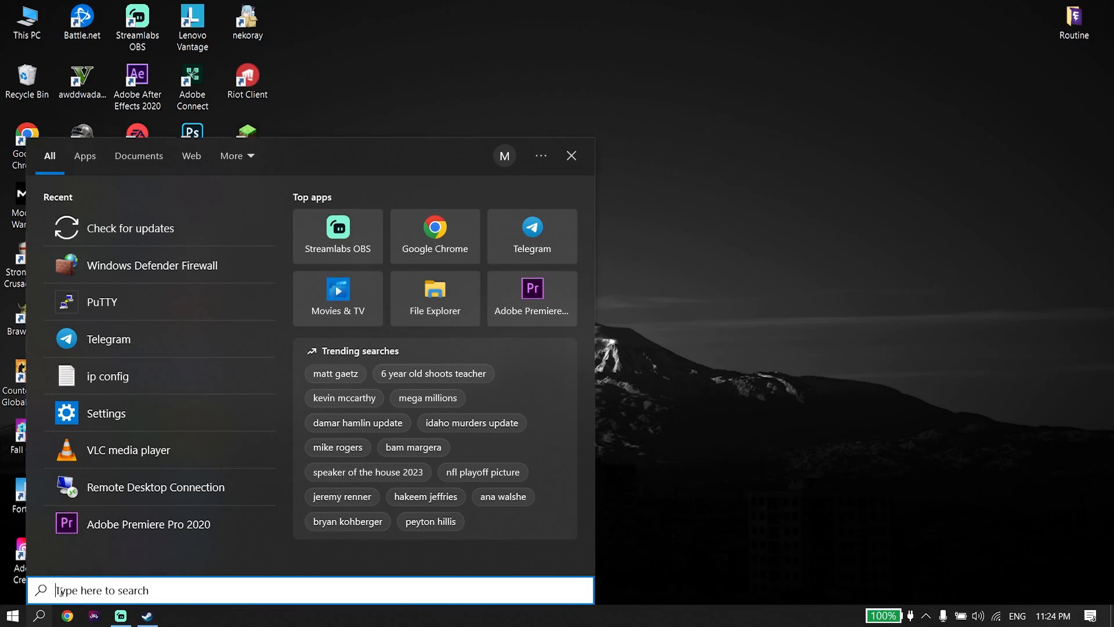
pyautogui.write('calculator')
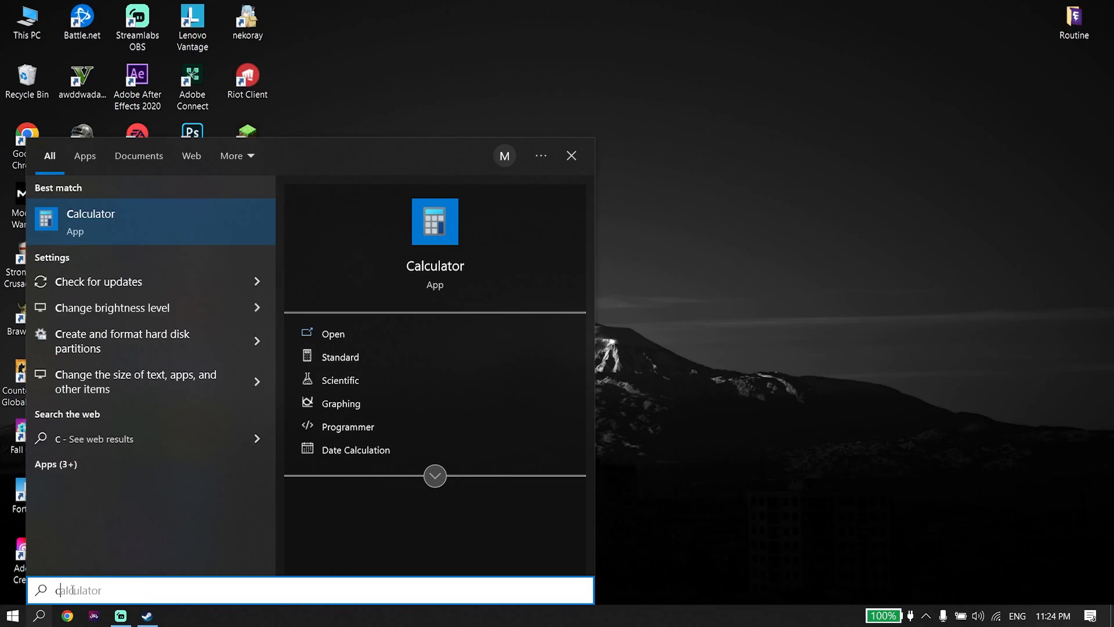
pyautogui.write('check for updates')
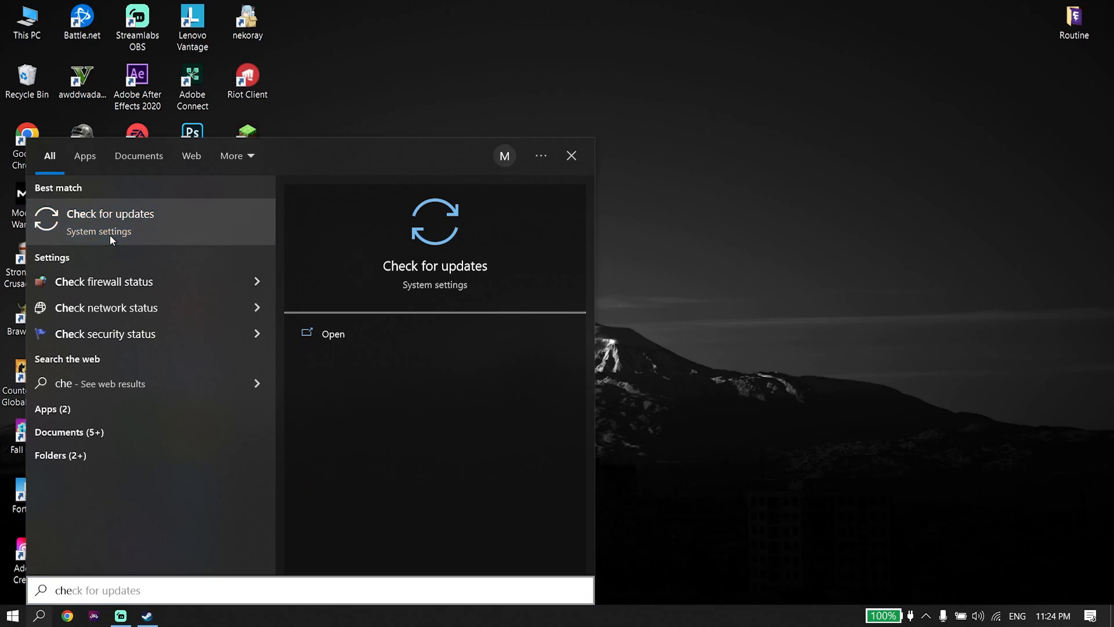